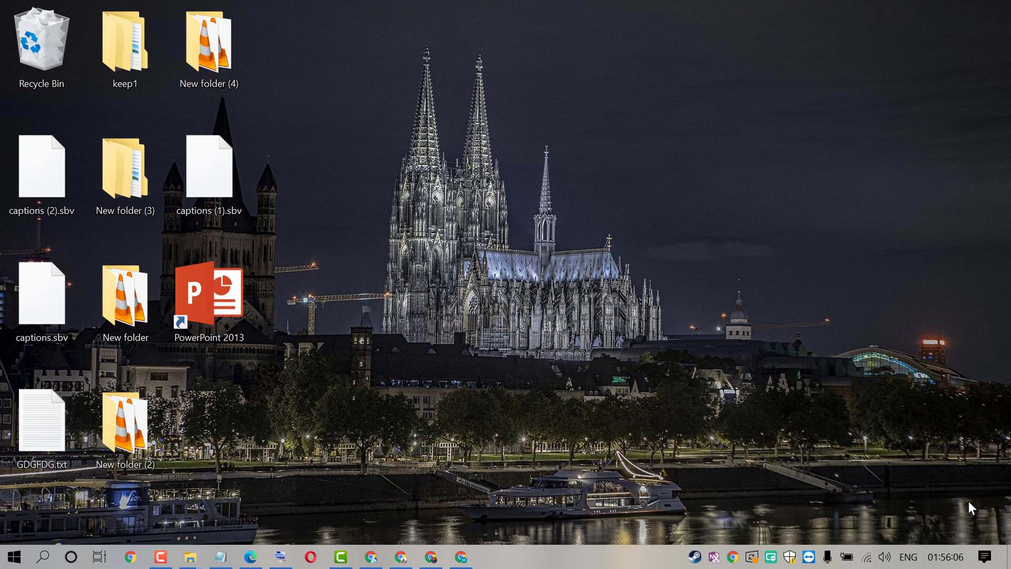
{"action": "mouse_move", "coordinate": [617, 242]}
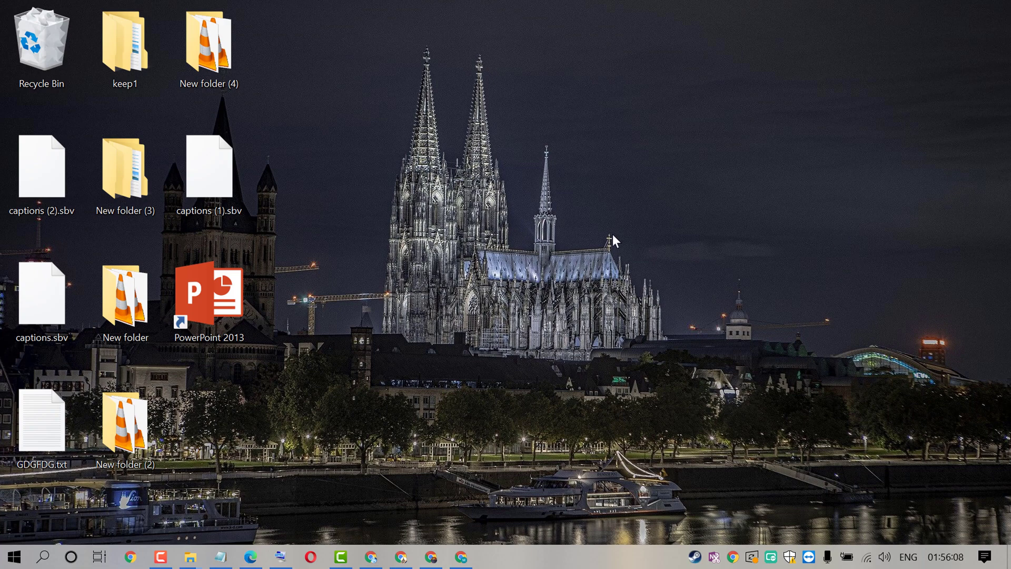
{"action": "mouse_move", "coordinate": [539, 268]}
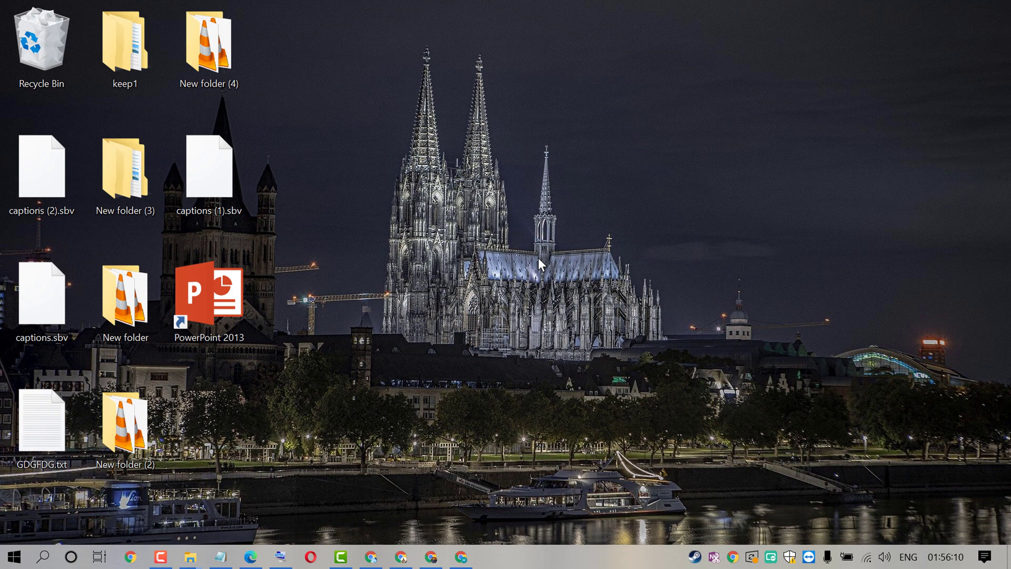
{"action": "mouse_move", "coordinate": [363, 291]}
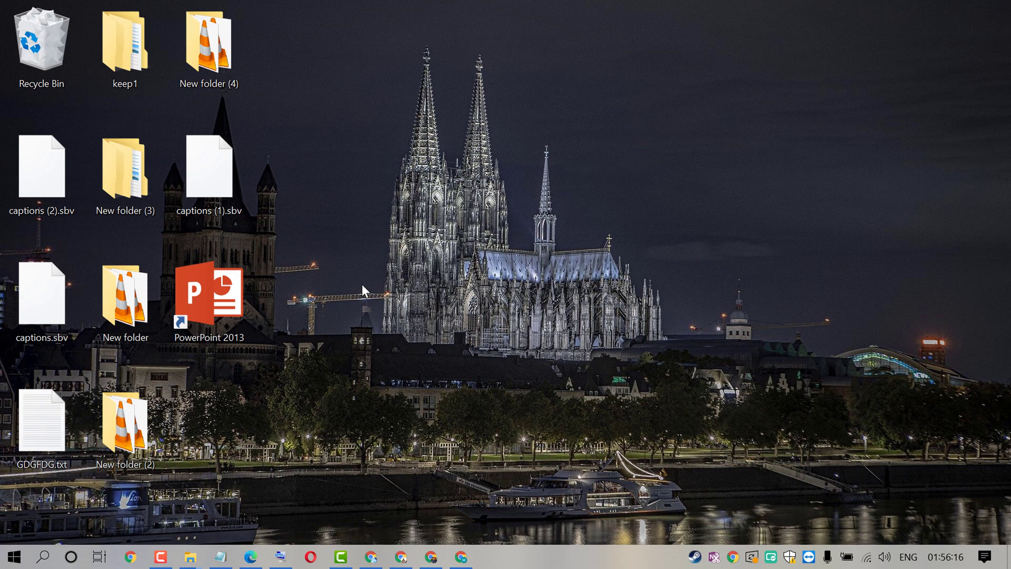
{"action": "mouse_move", "coordinate": [350, 304]}
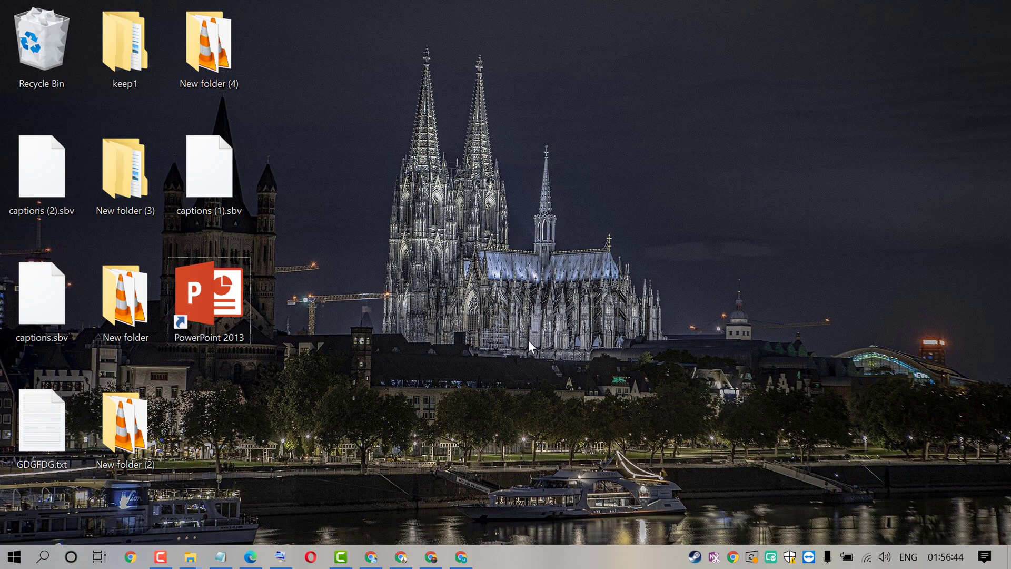
{"action": "mouse_move", "coordinate": [339, 326]}
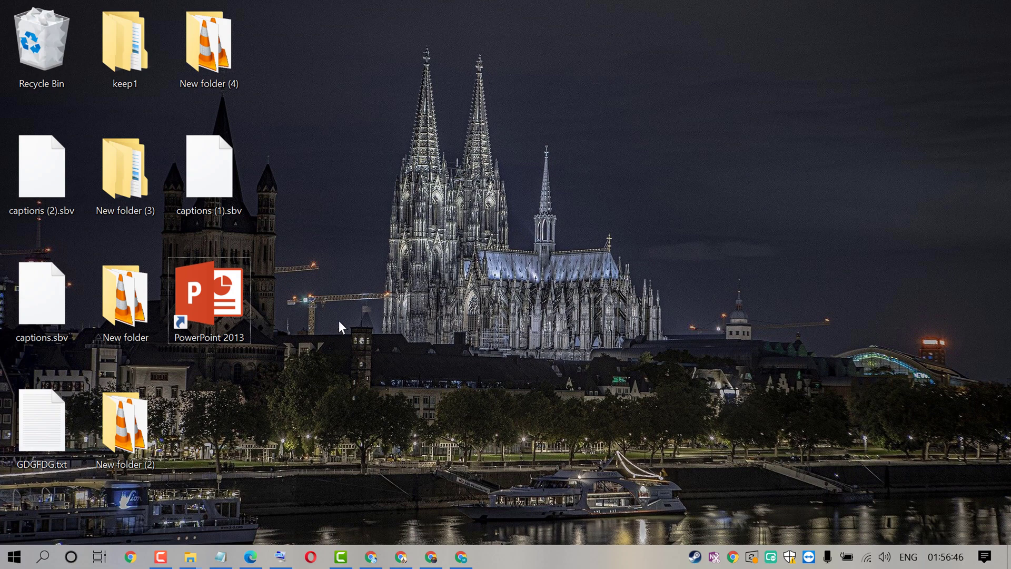
Launch the PowerPoint 2013 desktop shortcut with Ctrl held to trigger the safe mode prompt
{"action": "left_click", "coordinate": [206, 301]}
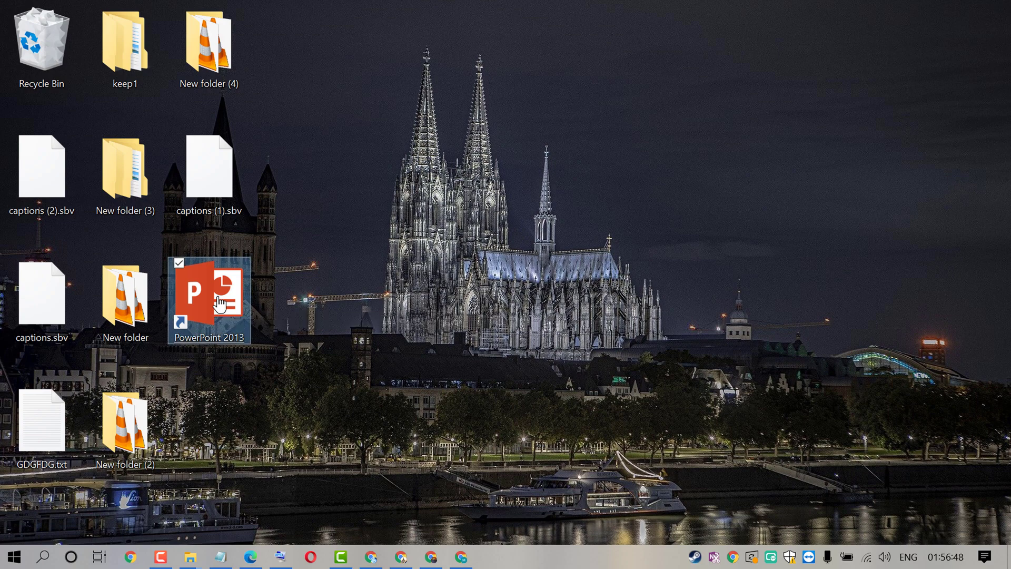
{"action": "double_click", "coordinate": [203, 294]}
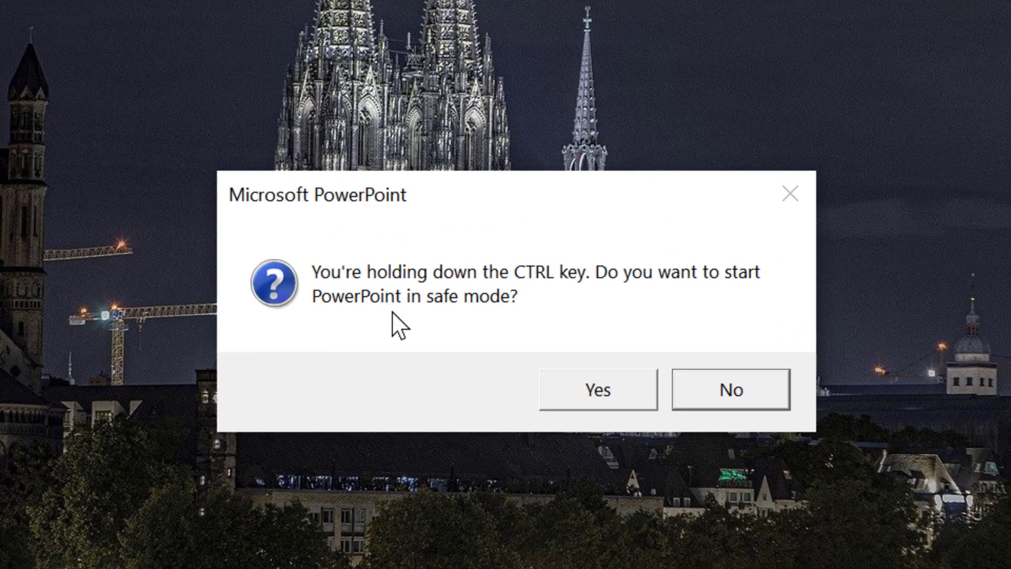
{"action": "mouse_move", "coordinate": [395, 288]}
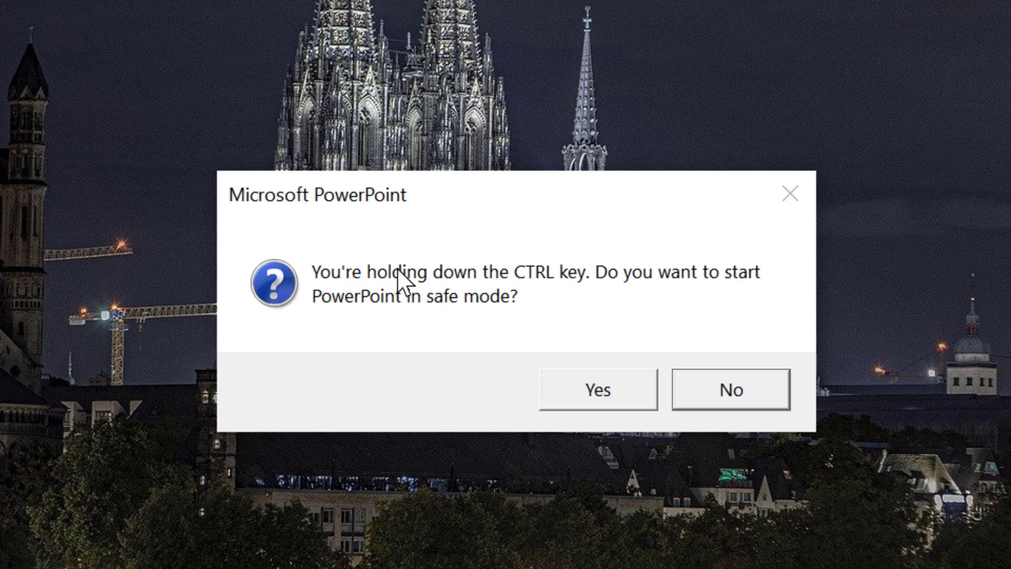
{"action": "mouse_move", "coordinate": [625, 303]}
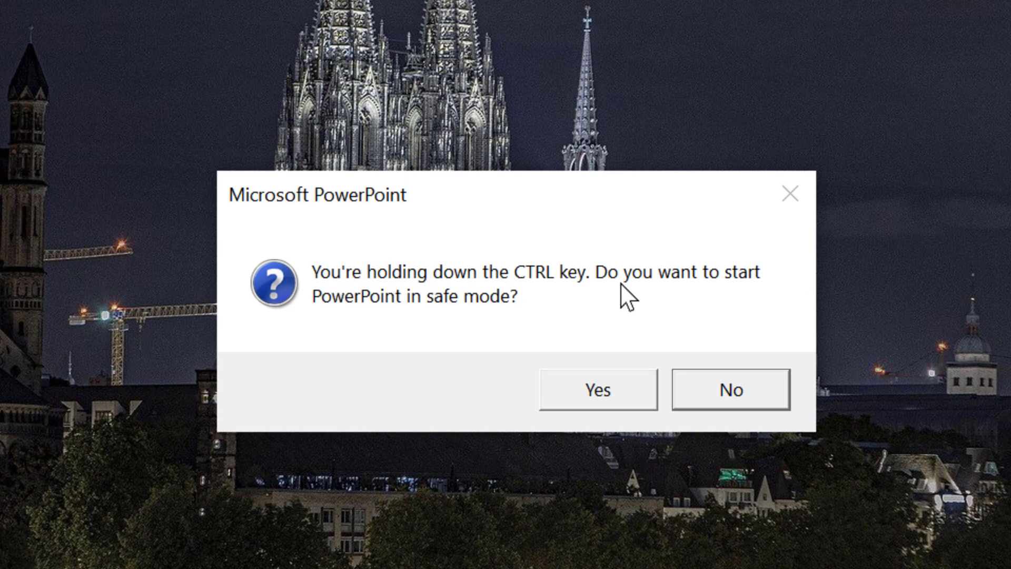
{"action": "mouse_move", "coordinate": [353, 331]}
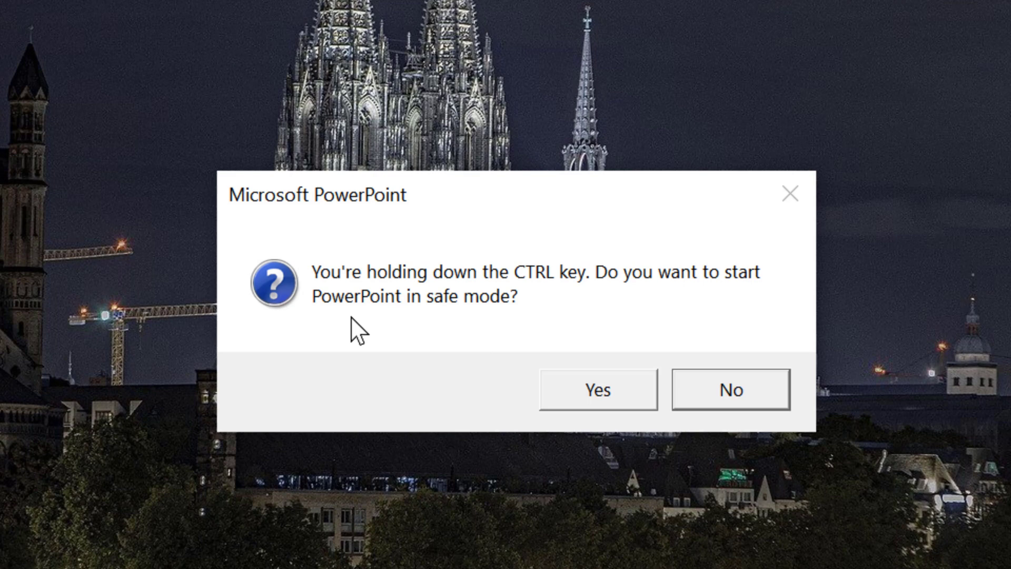
{"action": "mouse_move", "coordinate": [497, 295]}
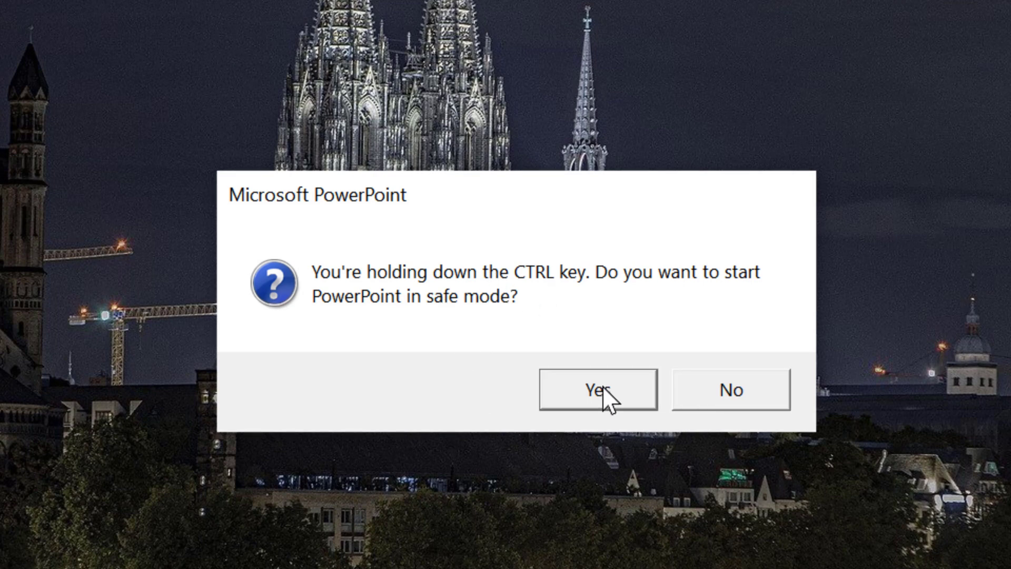
Answer Yes so PowerPoint opens in Safe Mode with a blank Presentation1
{"action": "left_click", "coordinate": [598, 390]}
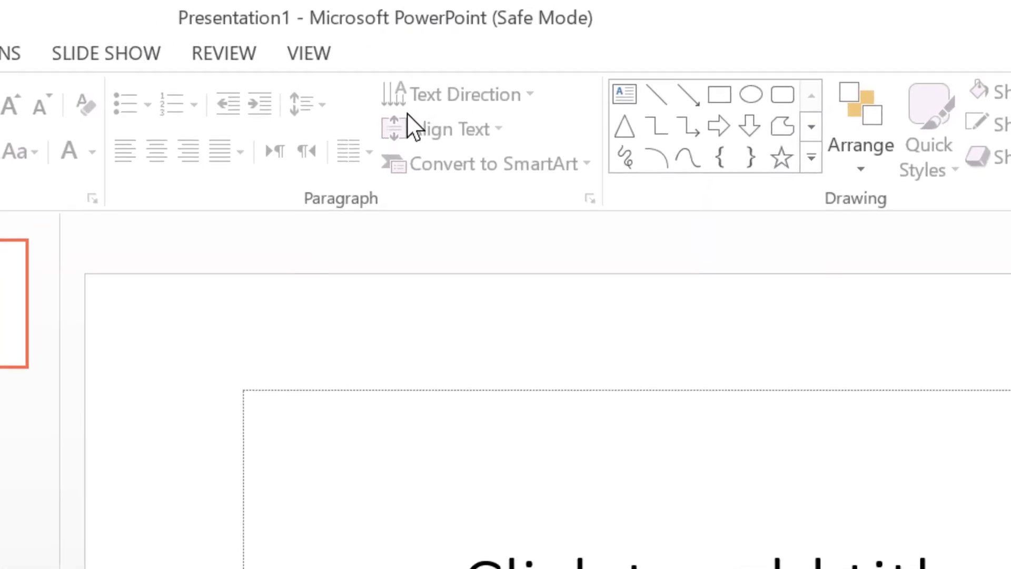
{"action": "mouse_move", "coordinate": [478, 29]}
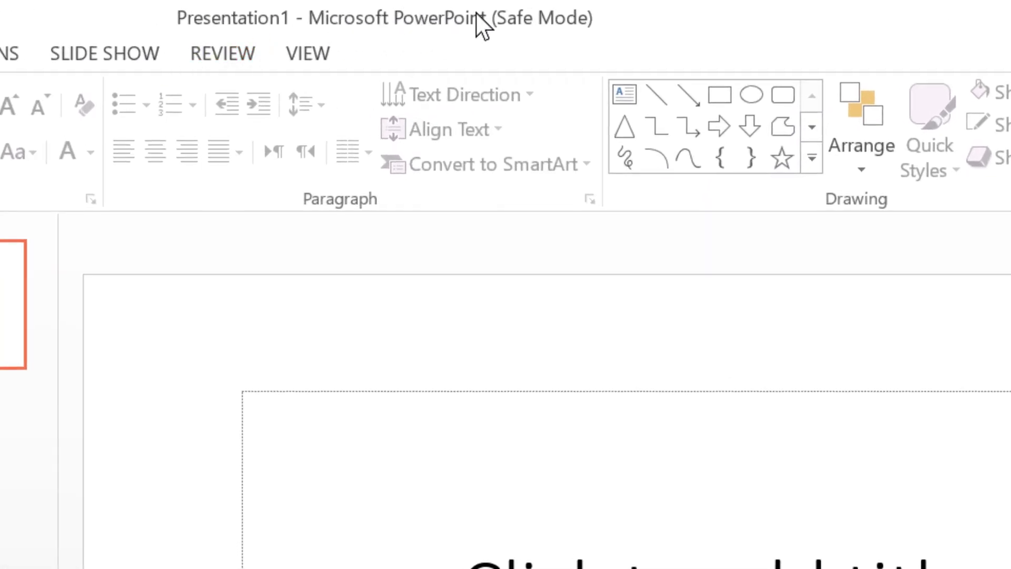
{"action": "mouse_move", "coordinate": [587, 53]}
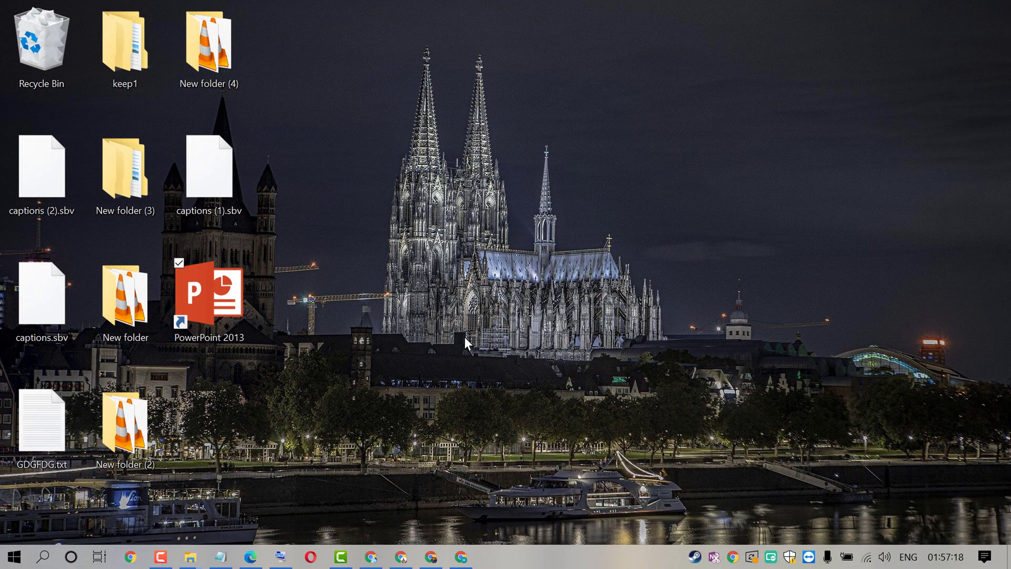
{"action": "mouse_move", "coordinate": [436, 328]}
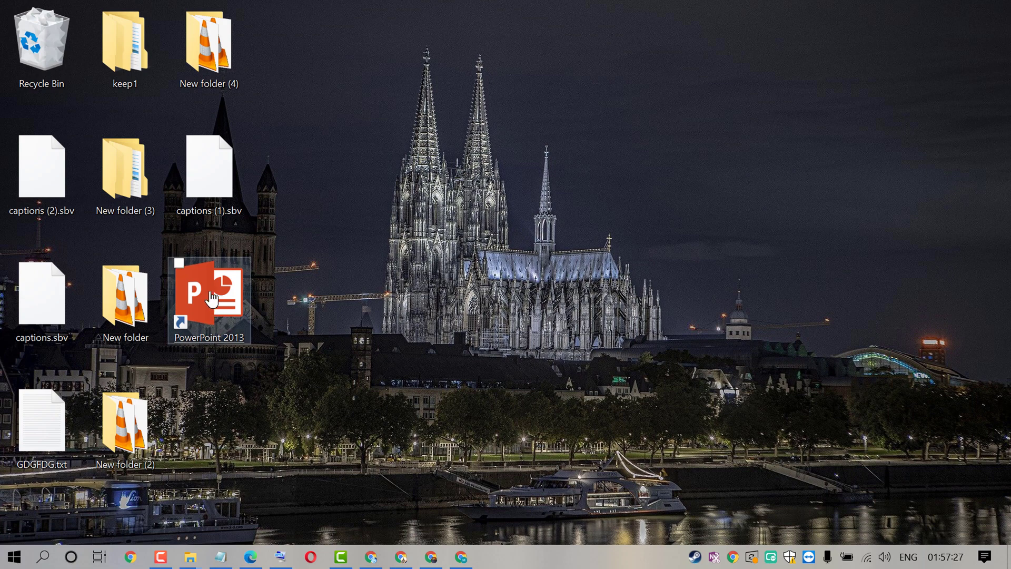
Relaunch PowerPoint 2013 from the shortcut and confirm Yes to start in Safe Mode again
{"action": "left_click", "coordinate": [207, 299]}
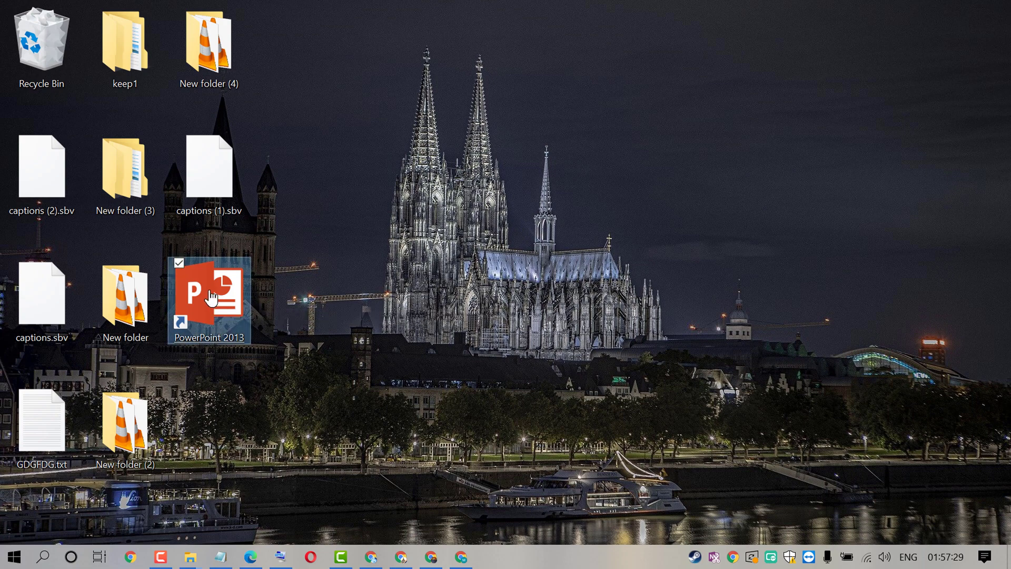
{"action": "double_click", "coordinate": [209, 296]}
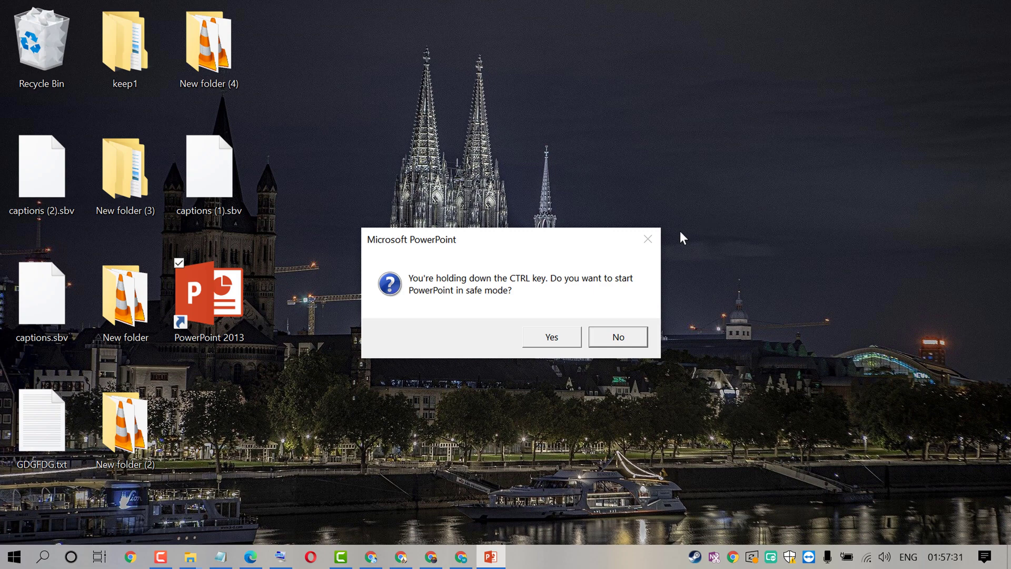
{"action": "mouse_move", "coordinate": [493, 290]}
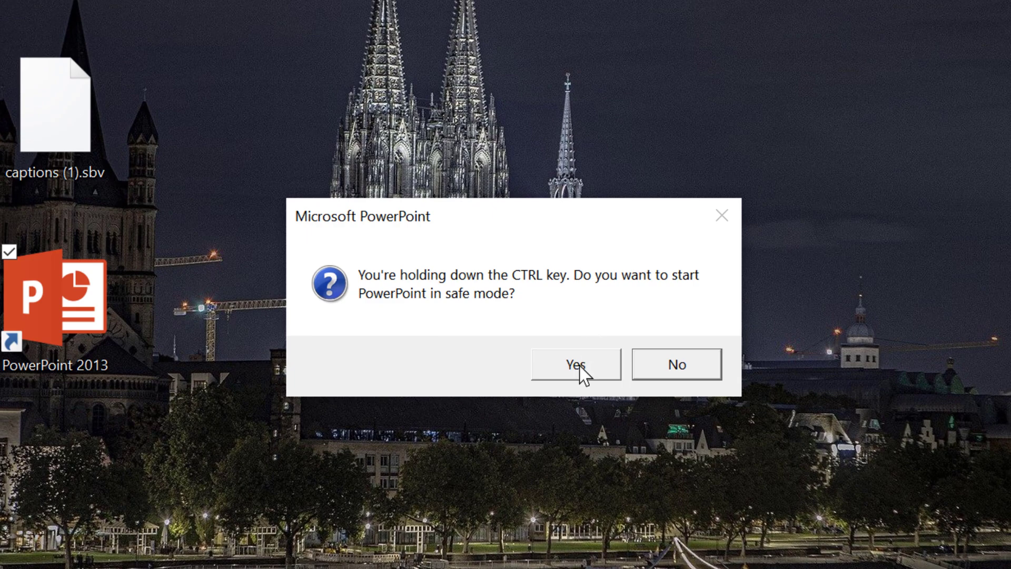
{"action": "left_click", "coordinate": [574, 364]}
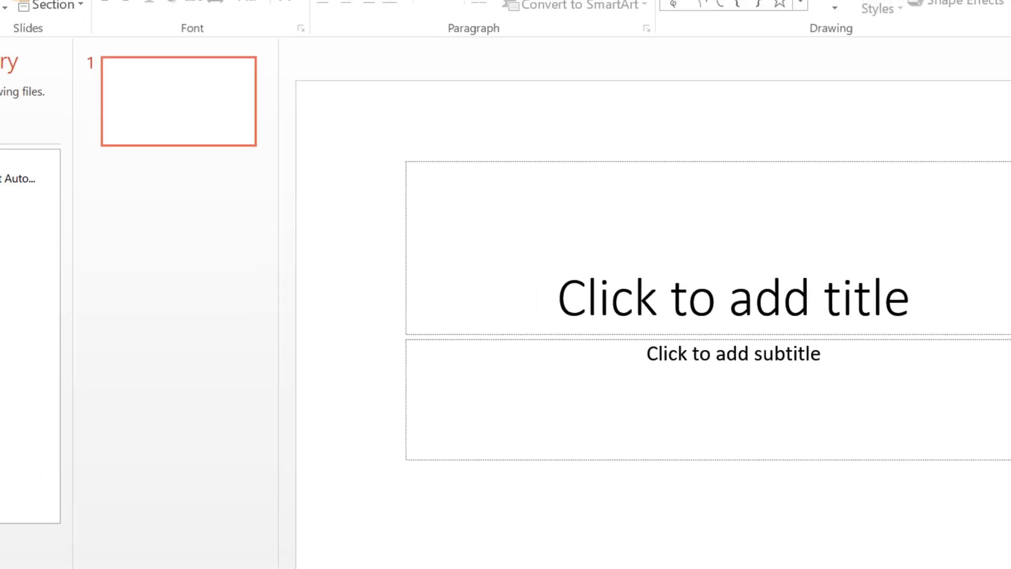